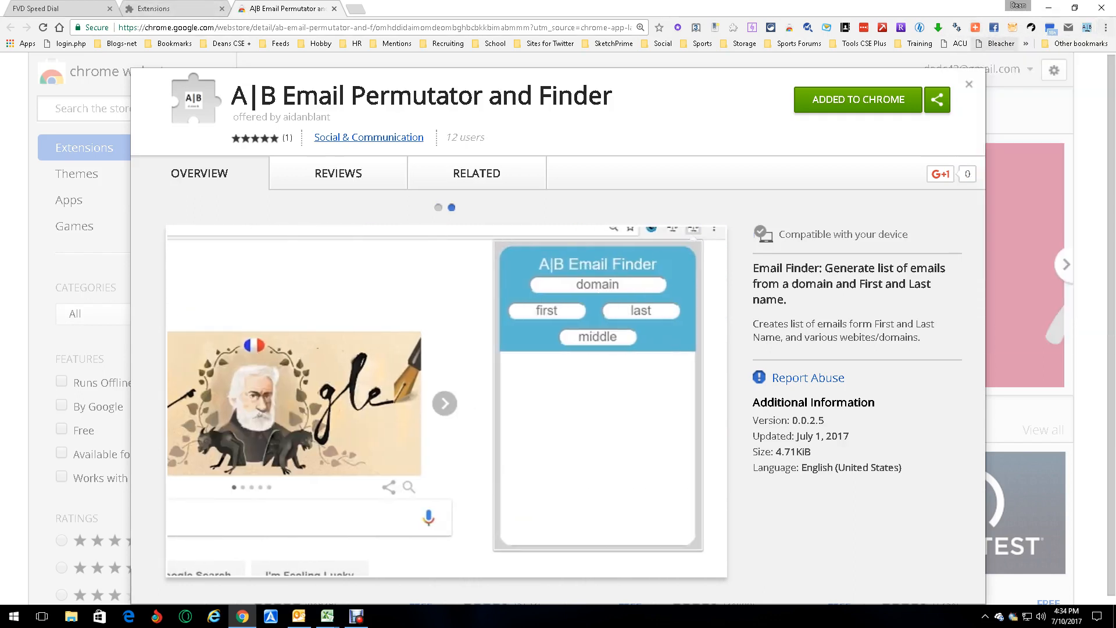
# - Open the A|B Email Finder extension popup from the Chrome toolbar
pyautogui.click(1086, 27)
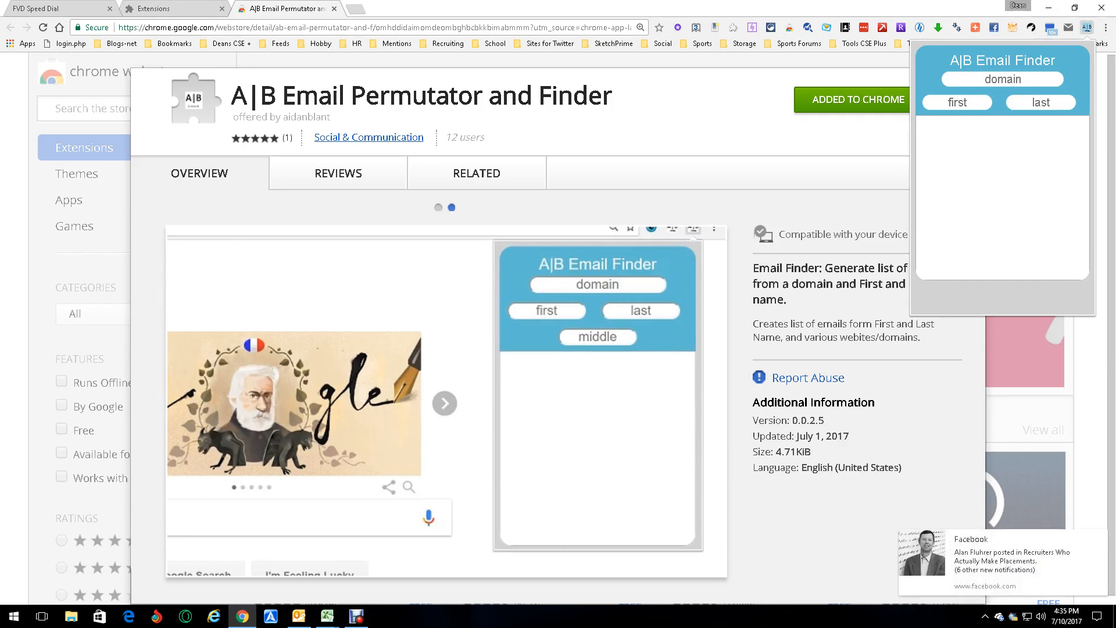
pyautogui.click(438, 207)
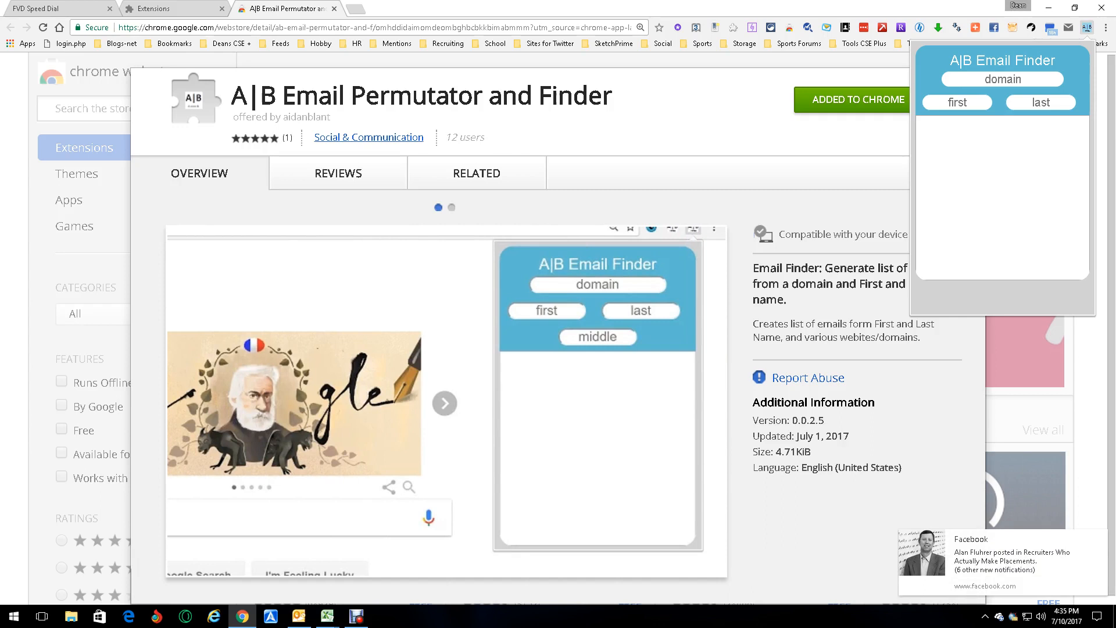
pyautogui.click(1002, 79)
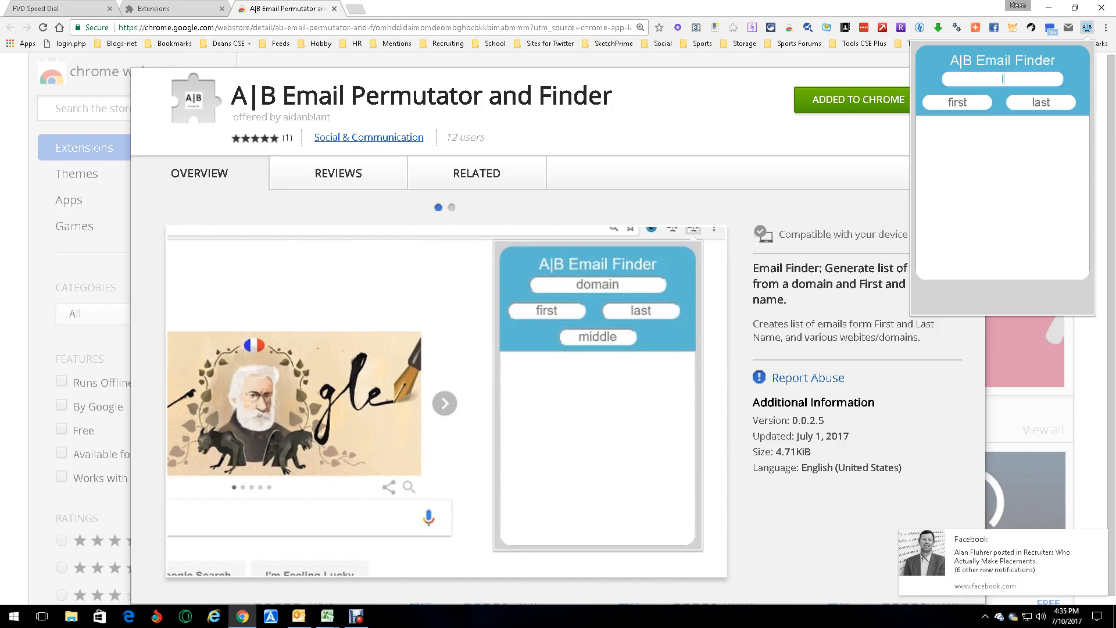
pyautogui.write('lmco.c')
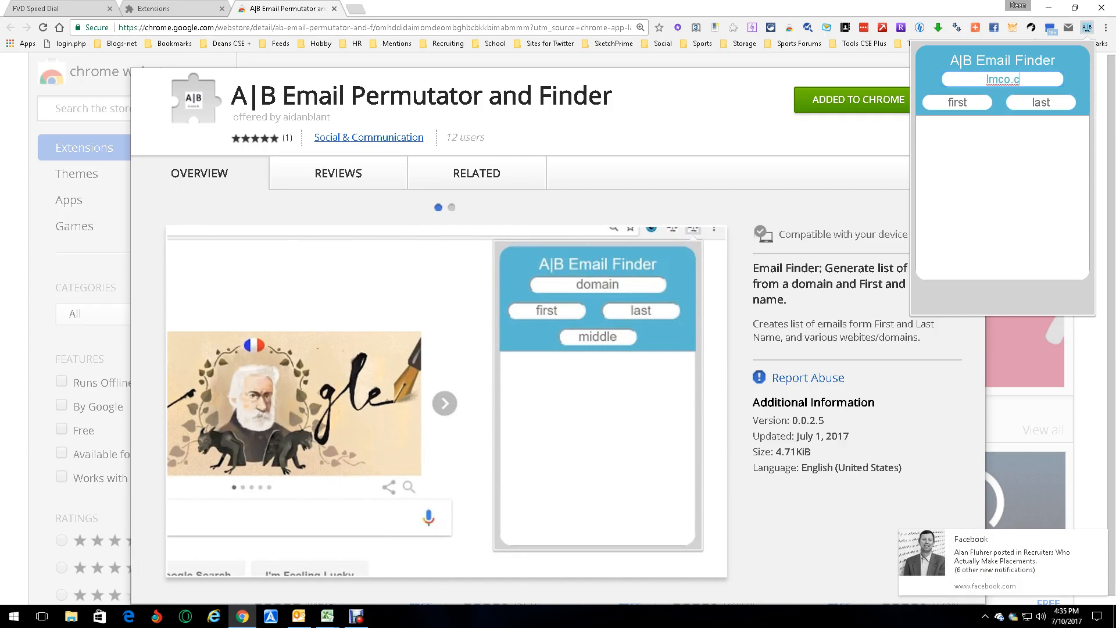
pyautogui.write('om')
pyautogui.click(957, 102)
pyautogui.write('Dean')
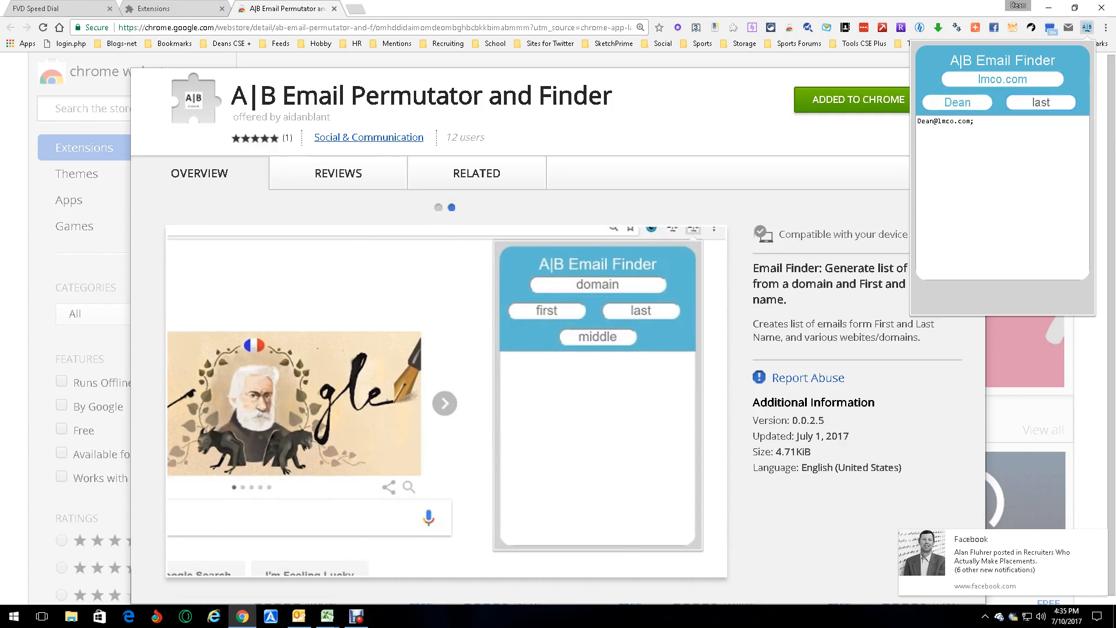
pyautogui.write('Dacost')
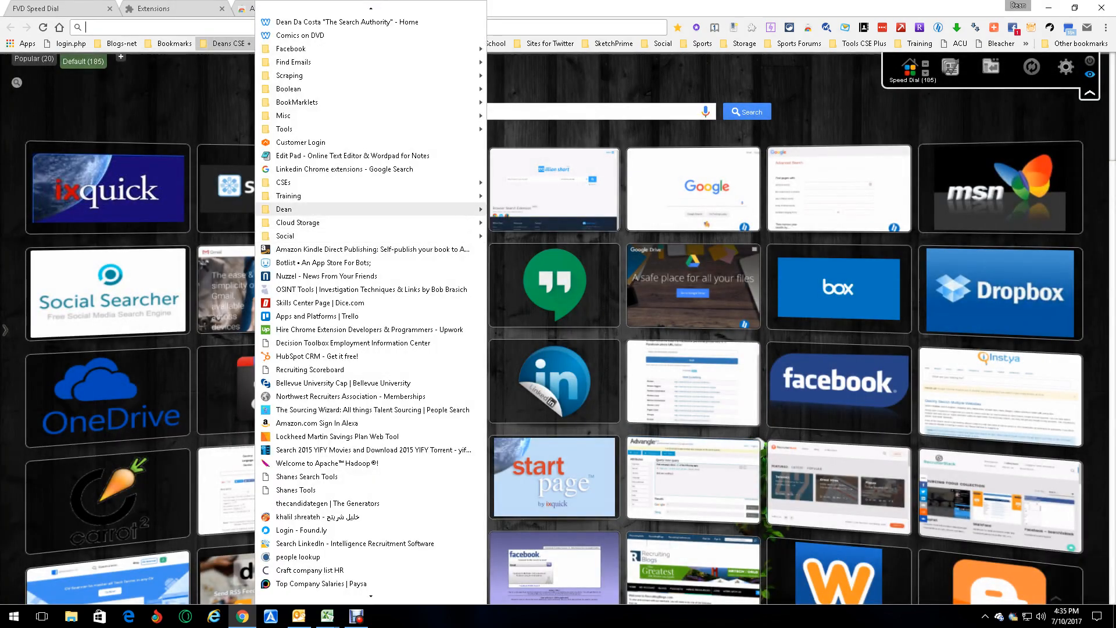
# - Open the Edit Pad online text editor from the bookmarks
pyautogui.click(354, 156)
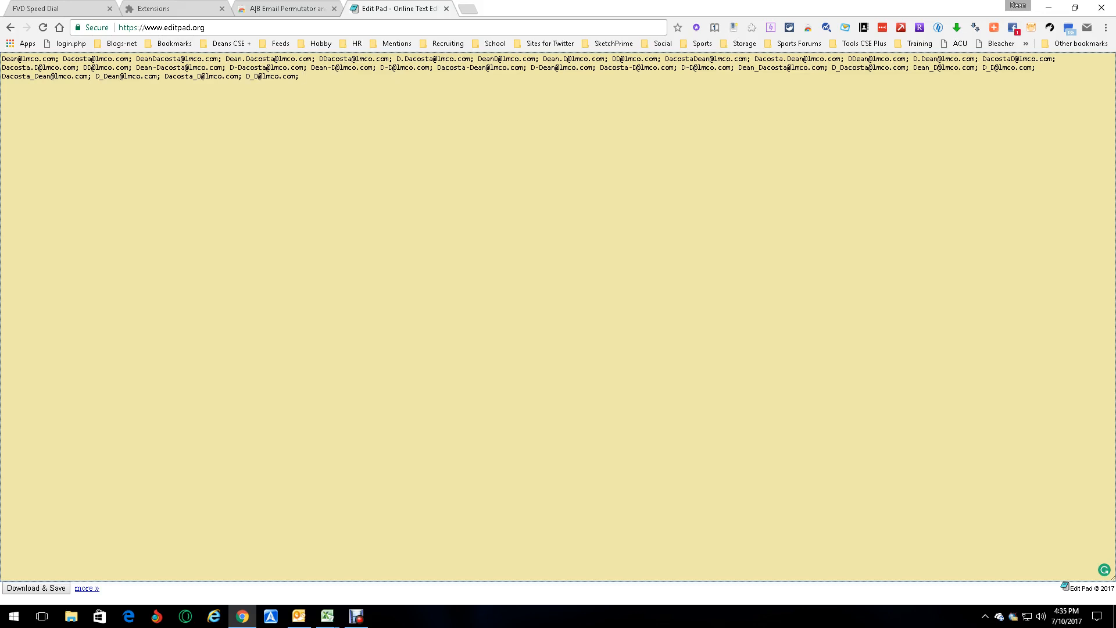
pyautogui.moveTo(826, 27)
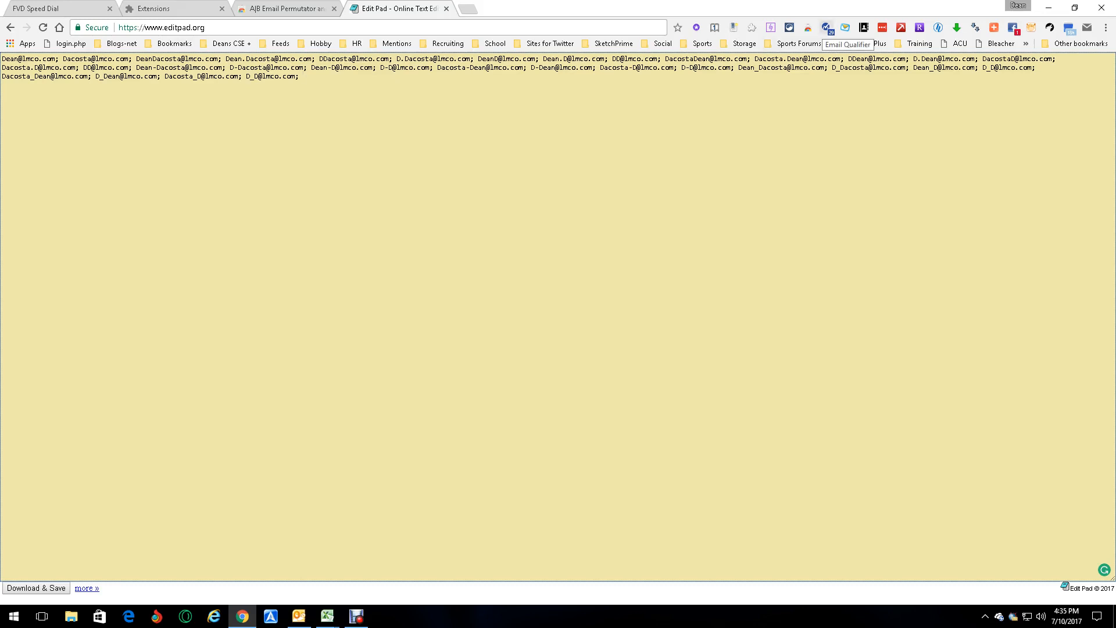
pyautogui.click(824, 27)
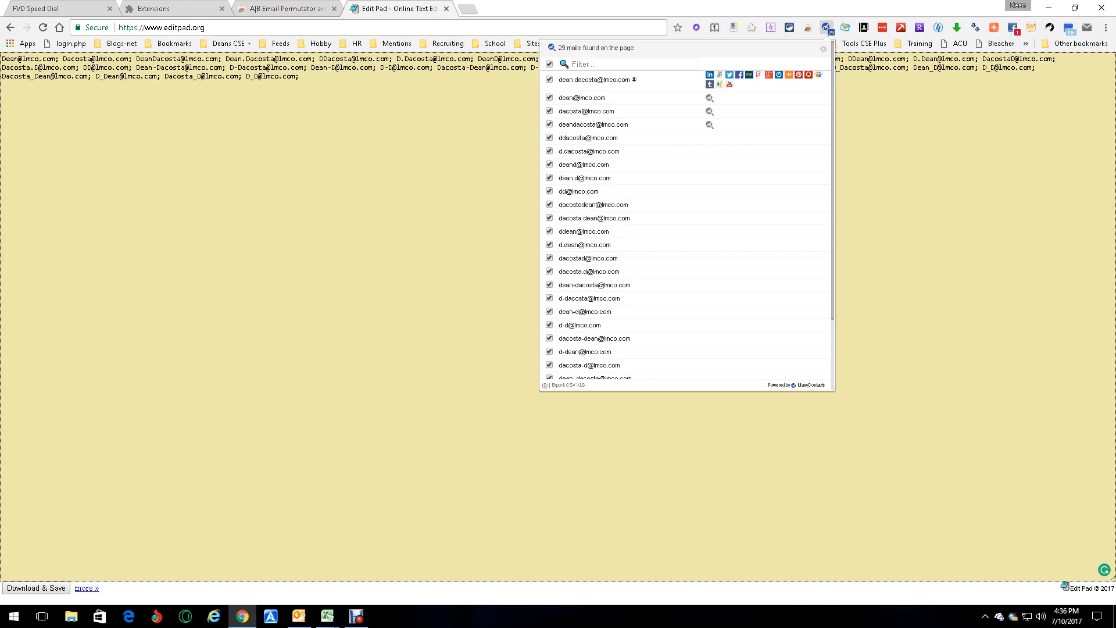
pyautogui.click(822, 49)
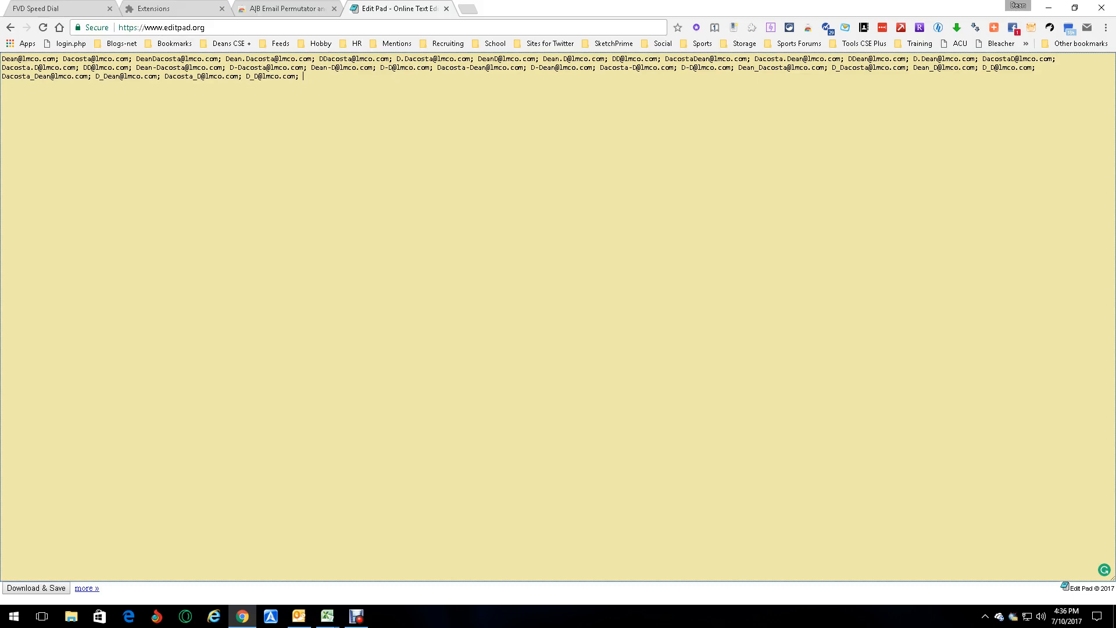
# - Open the A|B Email Finder panel from the extensions menu, enter comcast.net, then reopen it
pyautogui.click(1105, 27)
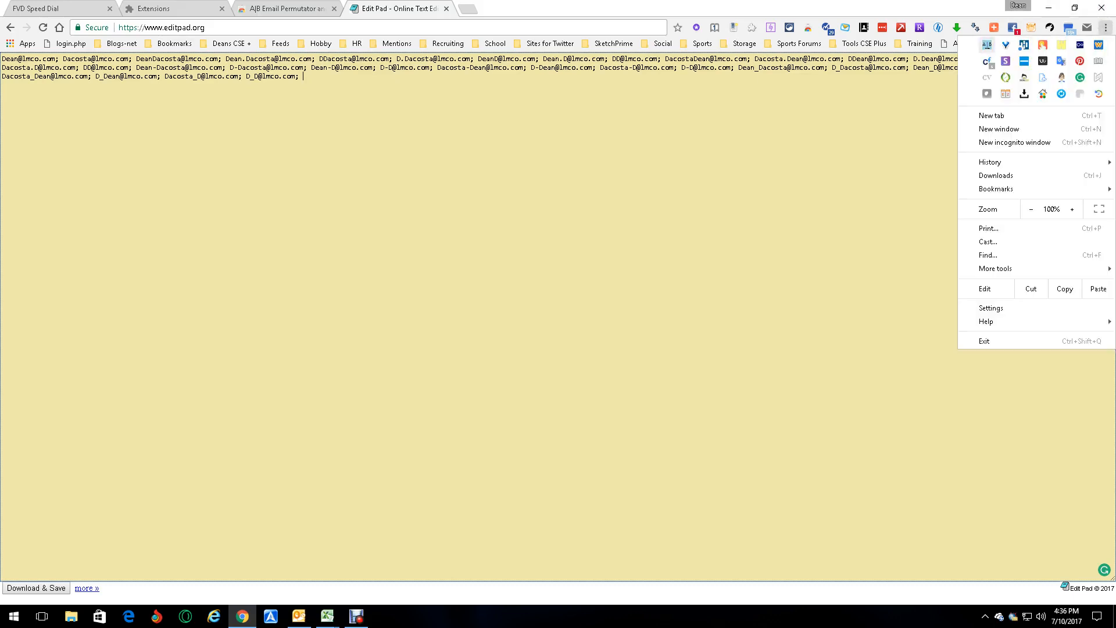
pyautogui.click(1086, 27)
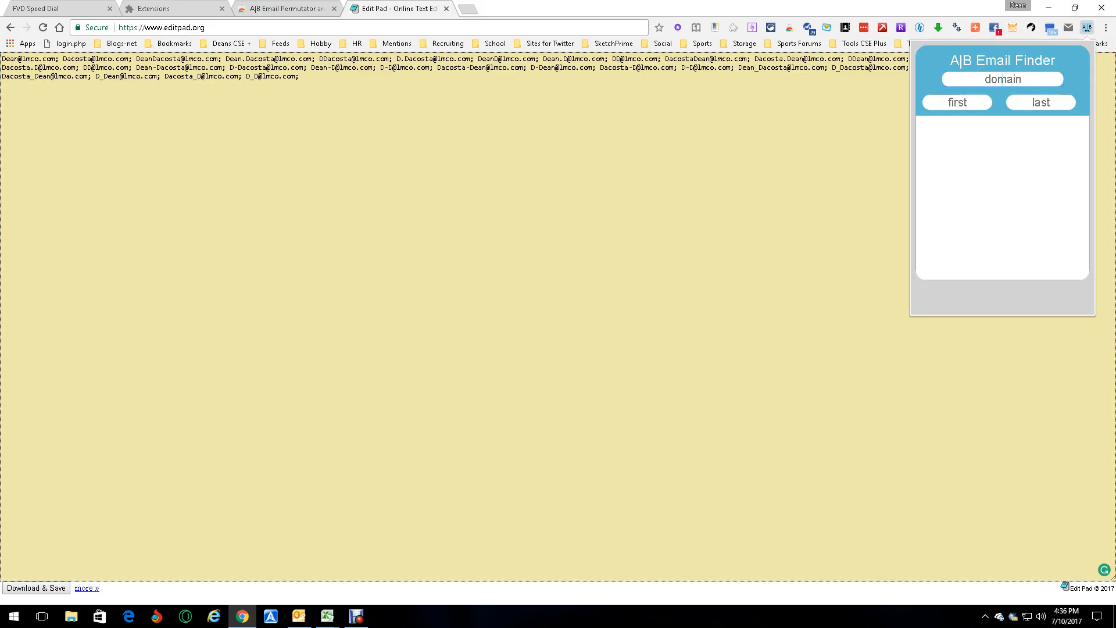
pyautogui.write('comcast.net')
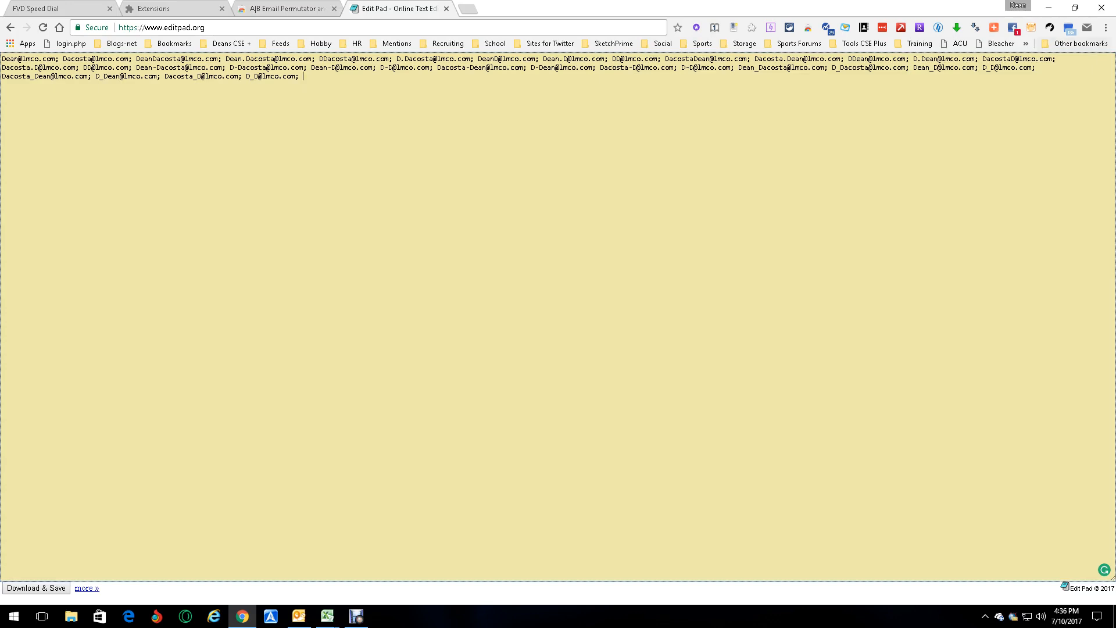
pyautogui.click(1105, 27)
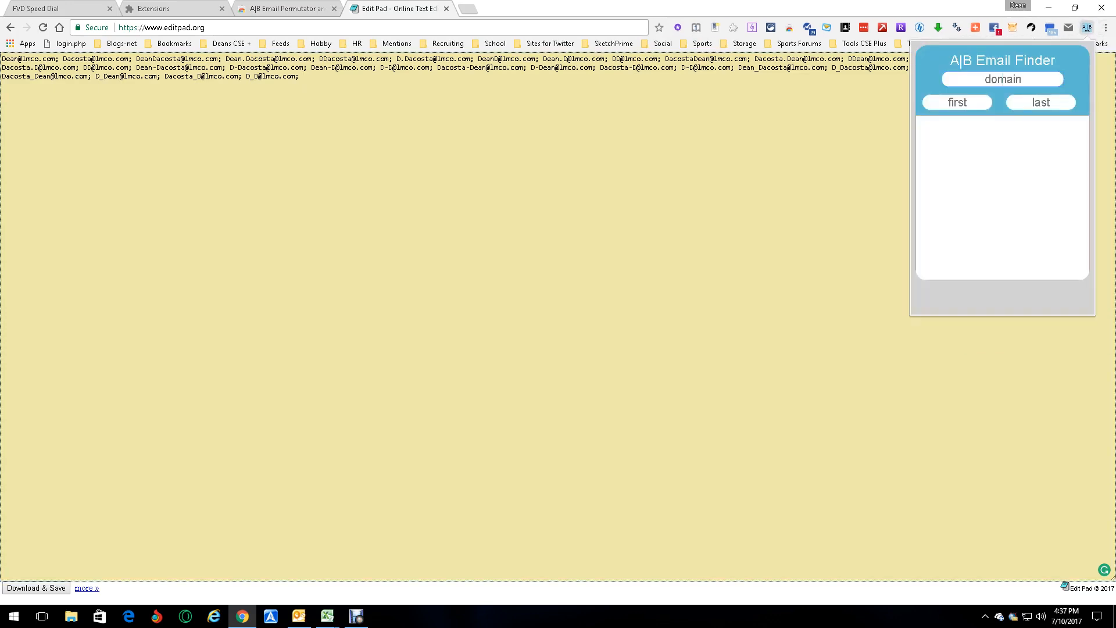
# - Enter comcast.net as the domain in the email finder panel
pyautogui.write('comcast.net')
pyautogui.write('pro43')
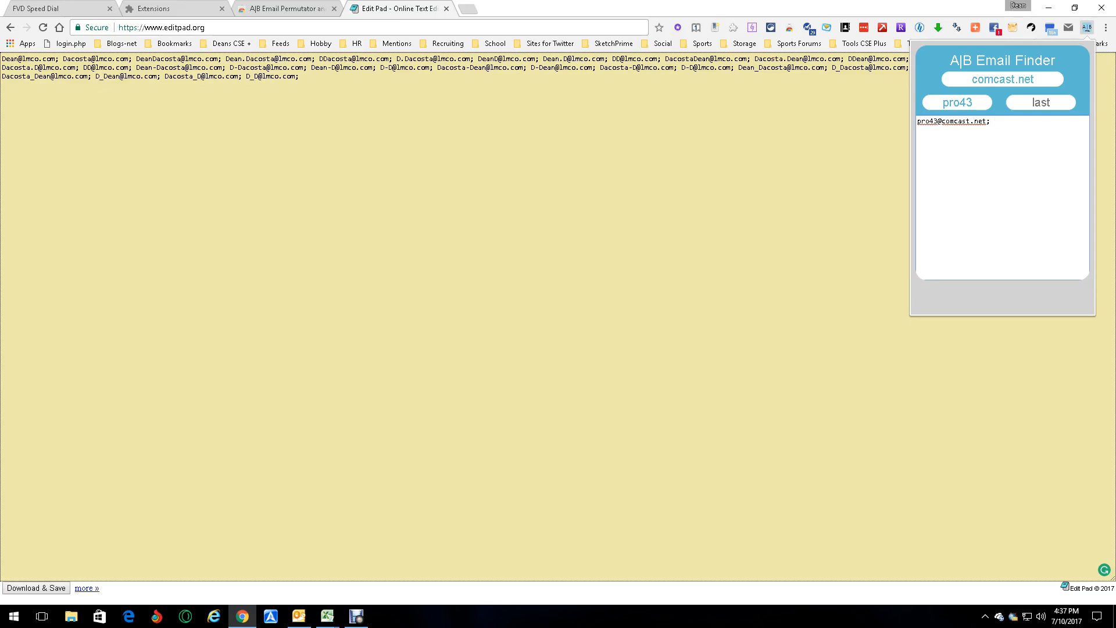
pyautogui.press('BackSpace')
pyautogui.write('43')
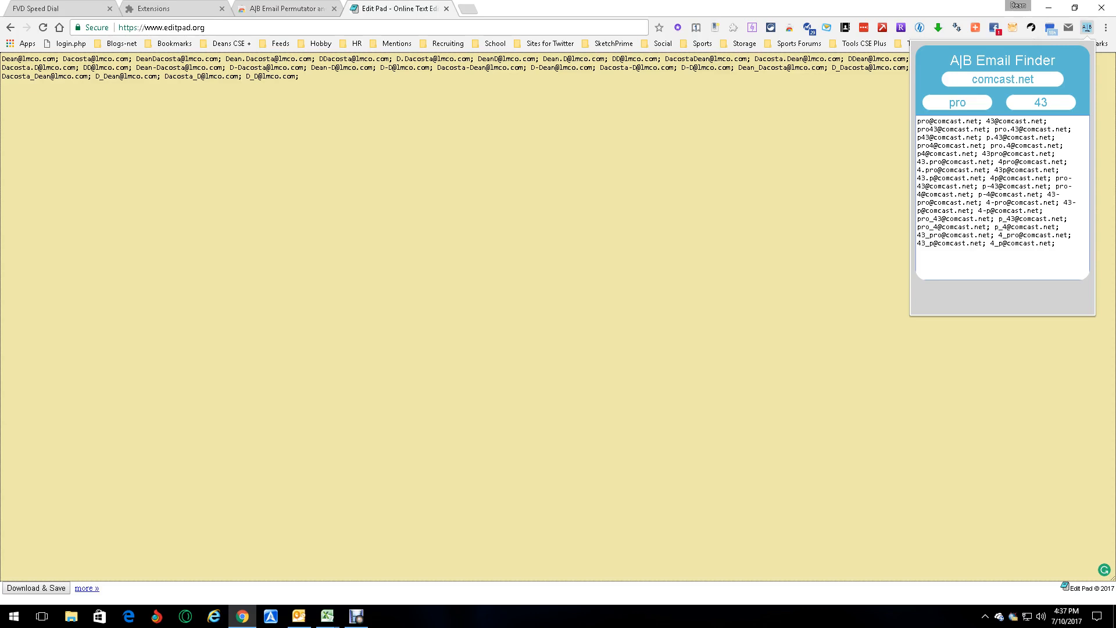
# - Close the email finder panel and return to the extension's Web Store tab
pyautogui.click(1087, 27)
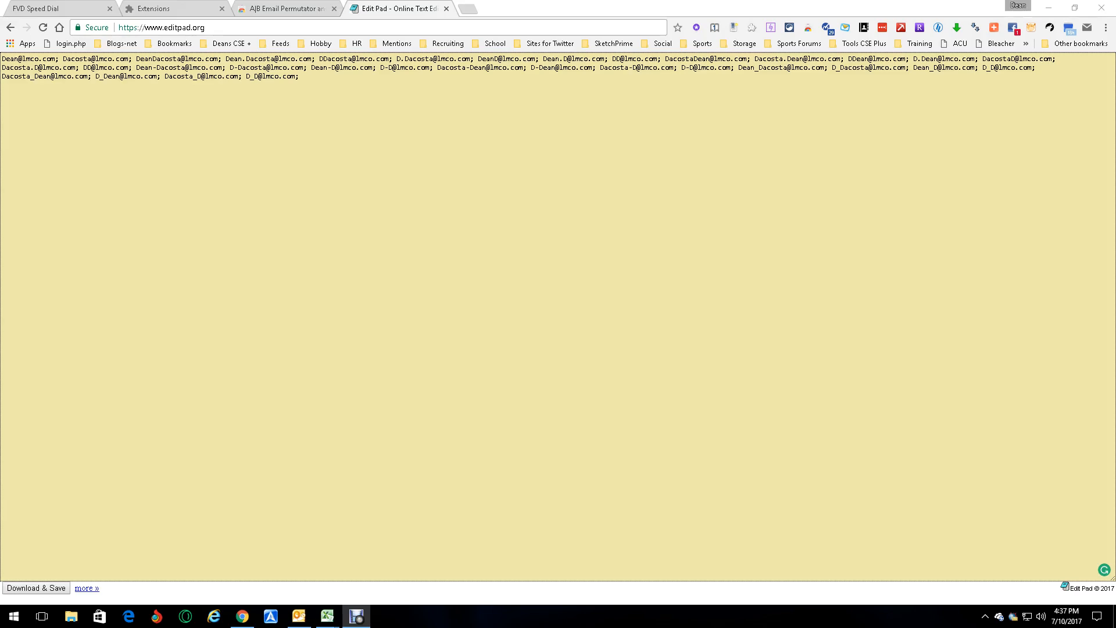
pyautogui.click(285, 9)
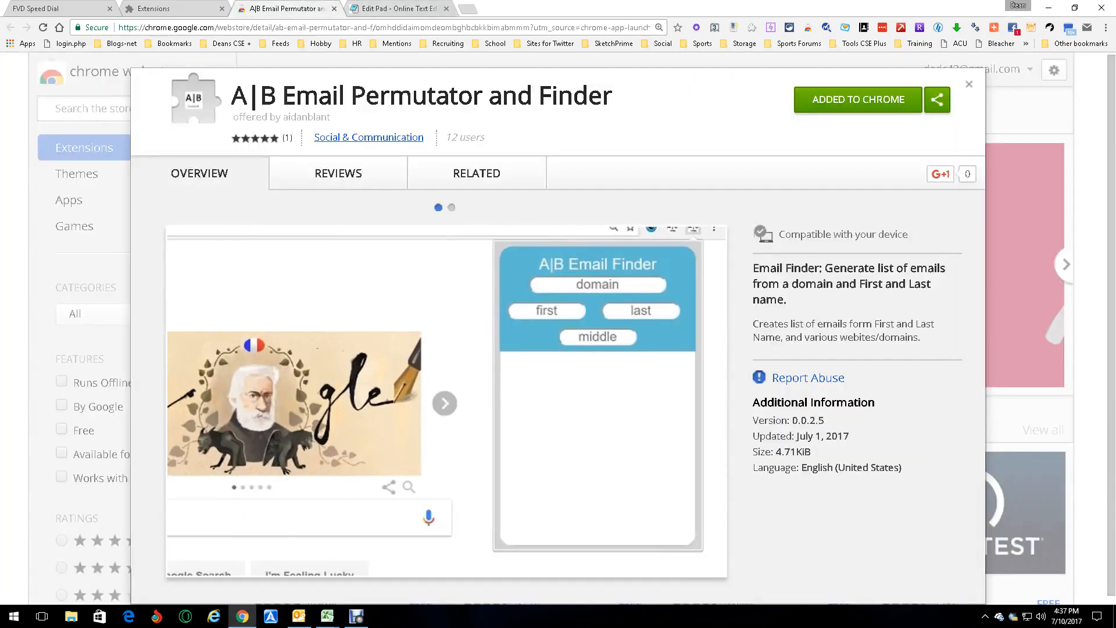